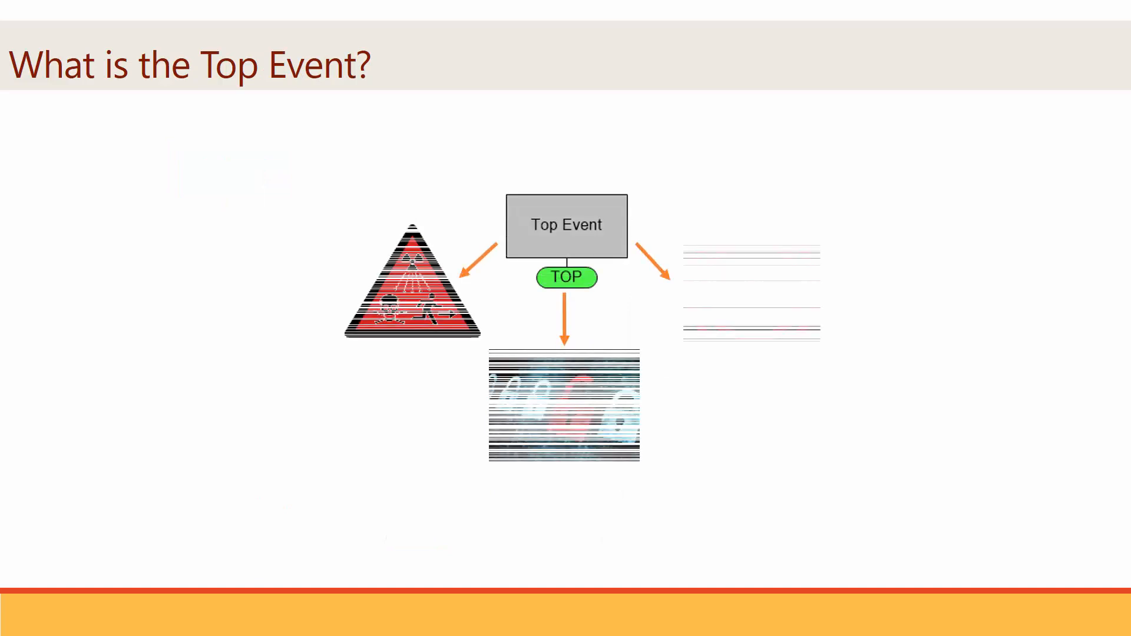
Bring up the File menu with its commands and recent workspaces list
key("Right")
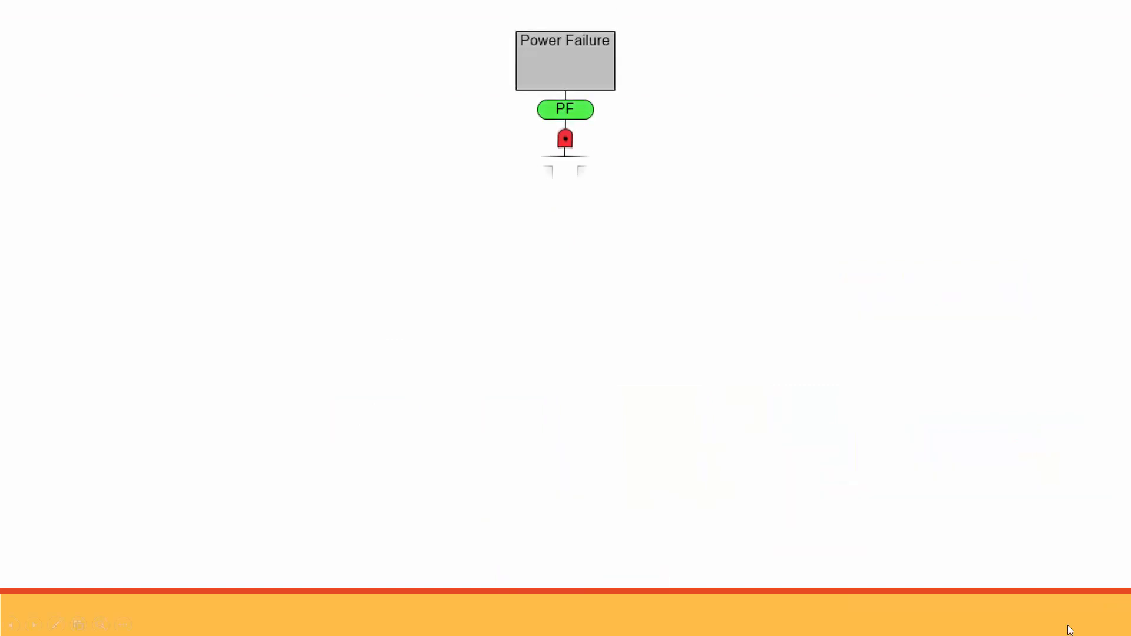
left_click(565, 137)
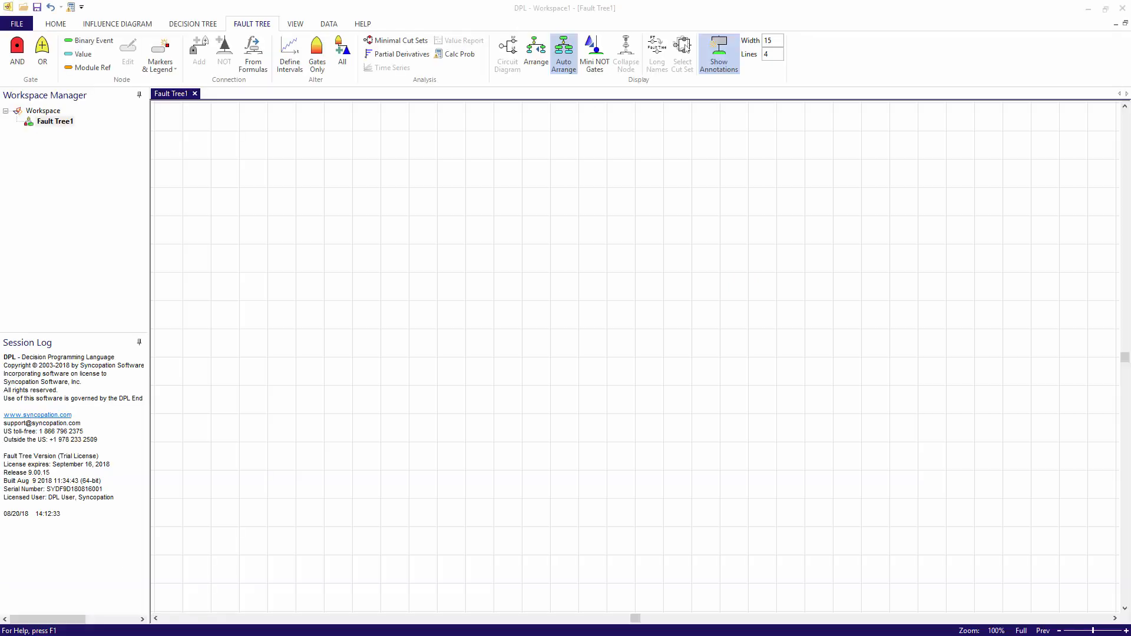
mouse_move(542, 313)
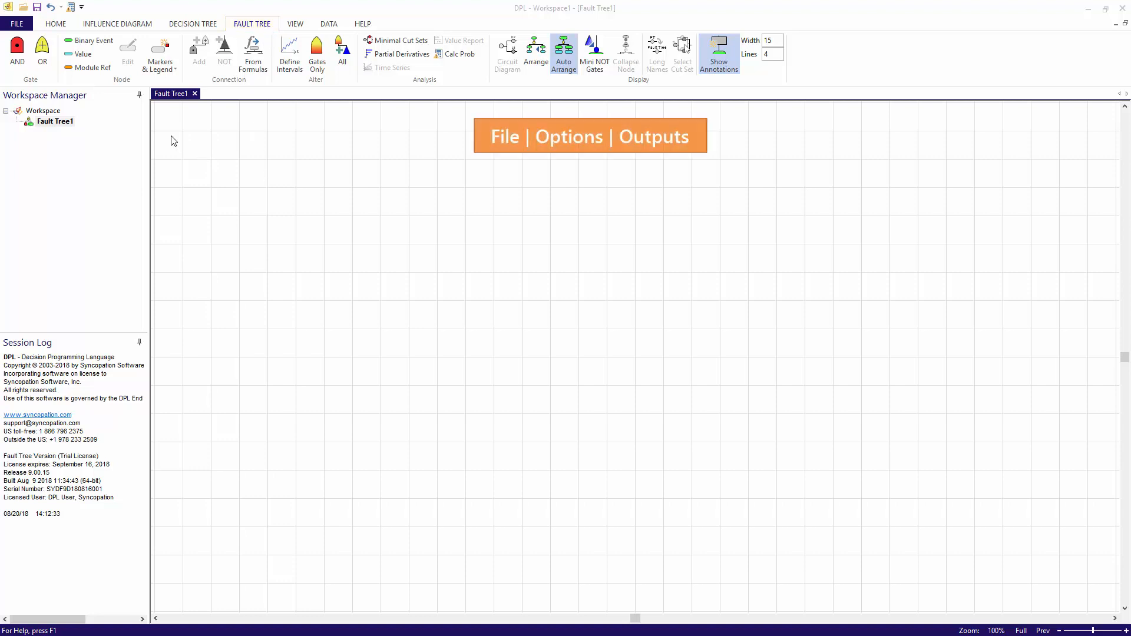
left_click(15, 24)
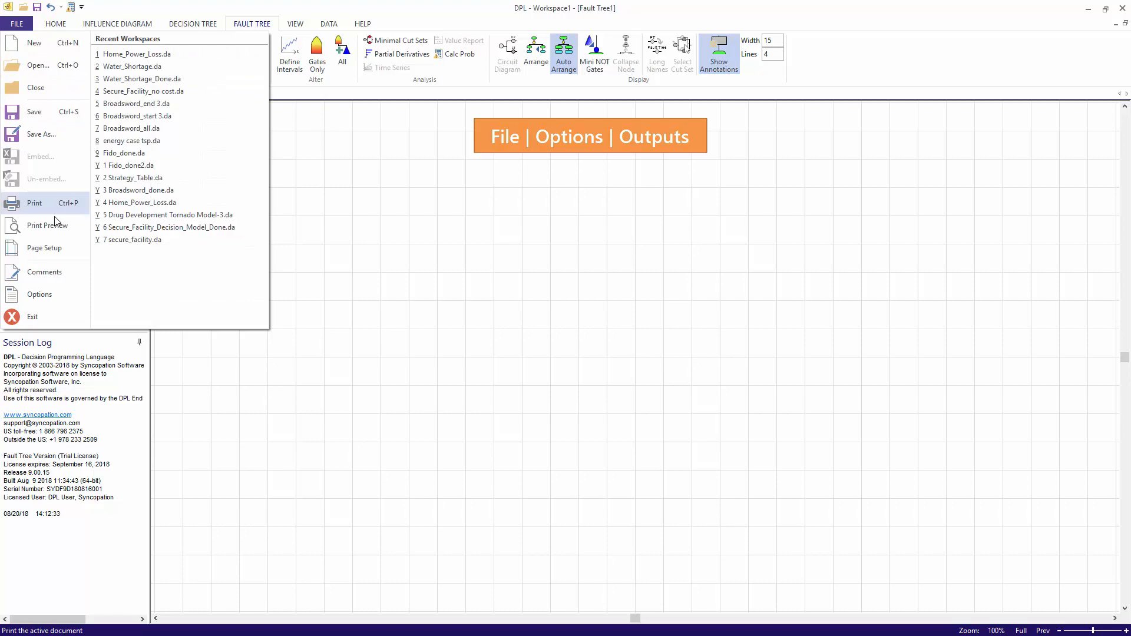
left_click(39, 295)
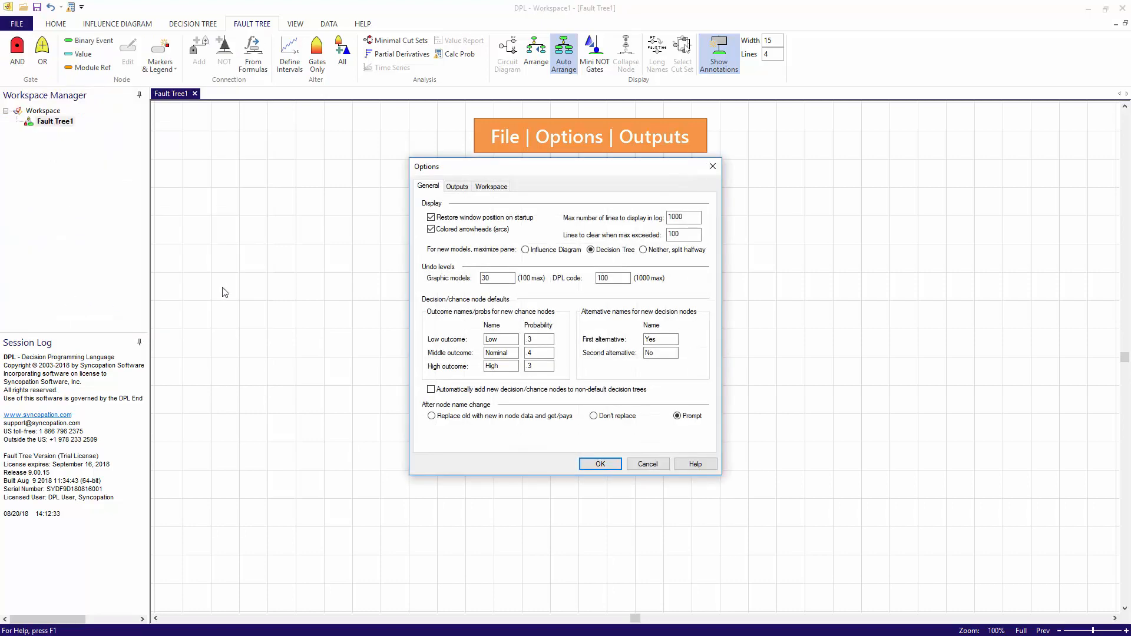
left_click(457, 187)
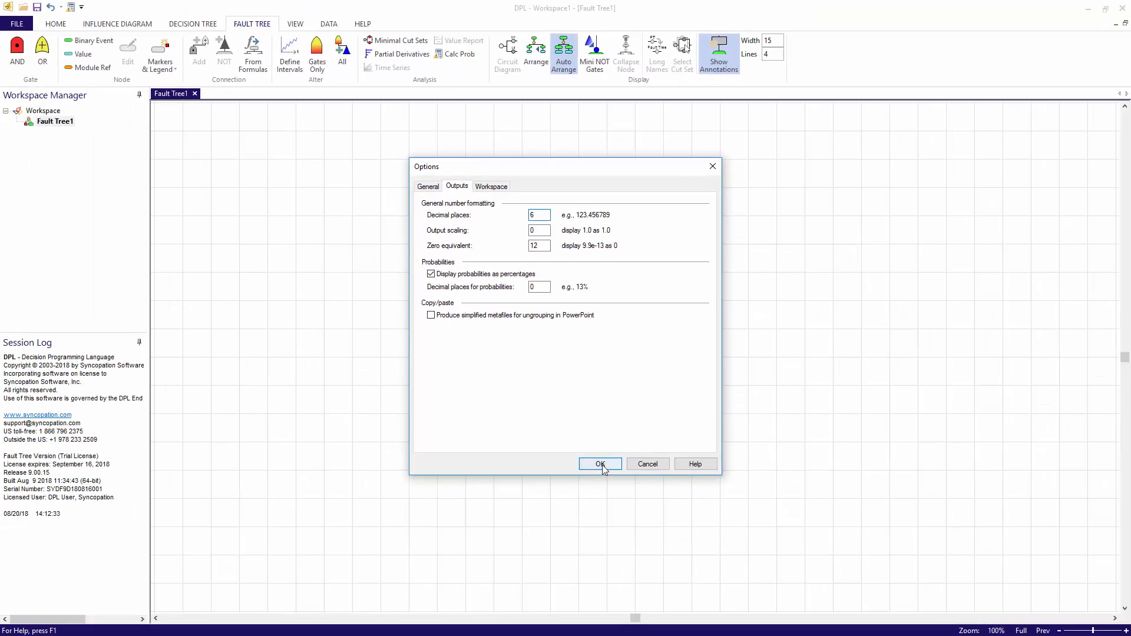
left_click(600, 464)
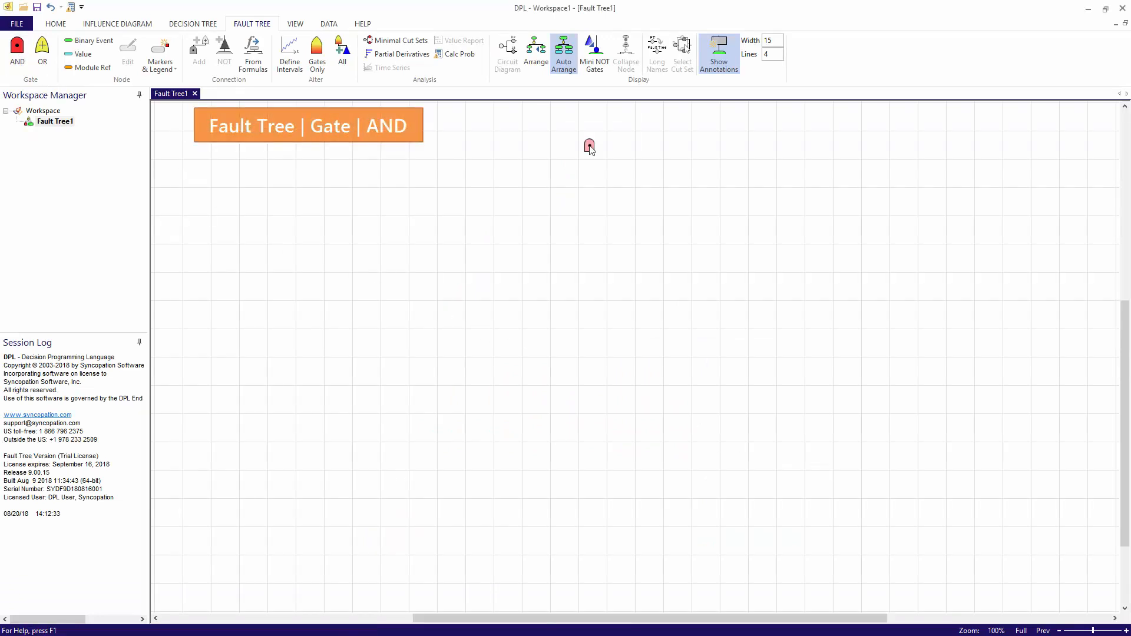
Bring up the Node Definition dialog for the newly placed AND gate
double_click(589, 146)
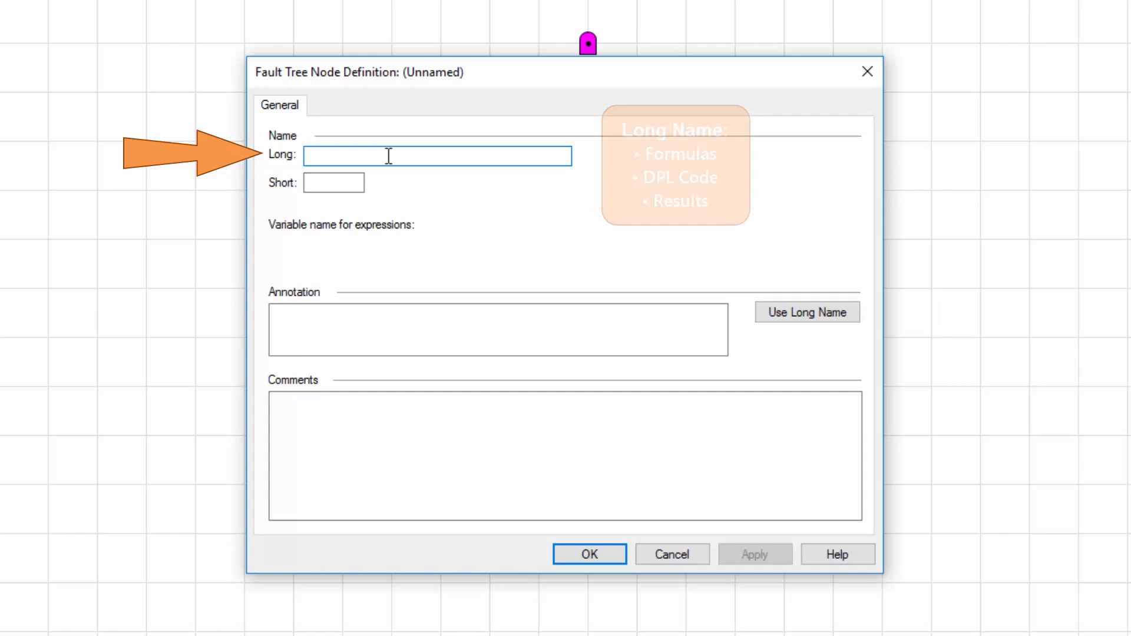
Name the AND gate 'Power Failure', short 'PF', with annotation copied from the long name
type("Power Fail")
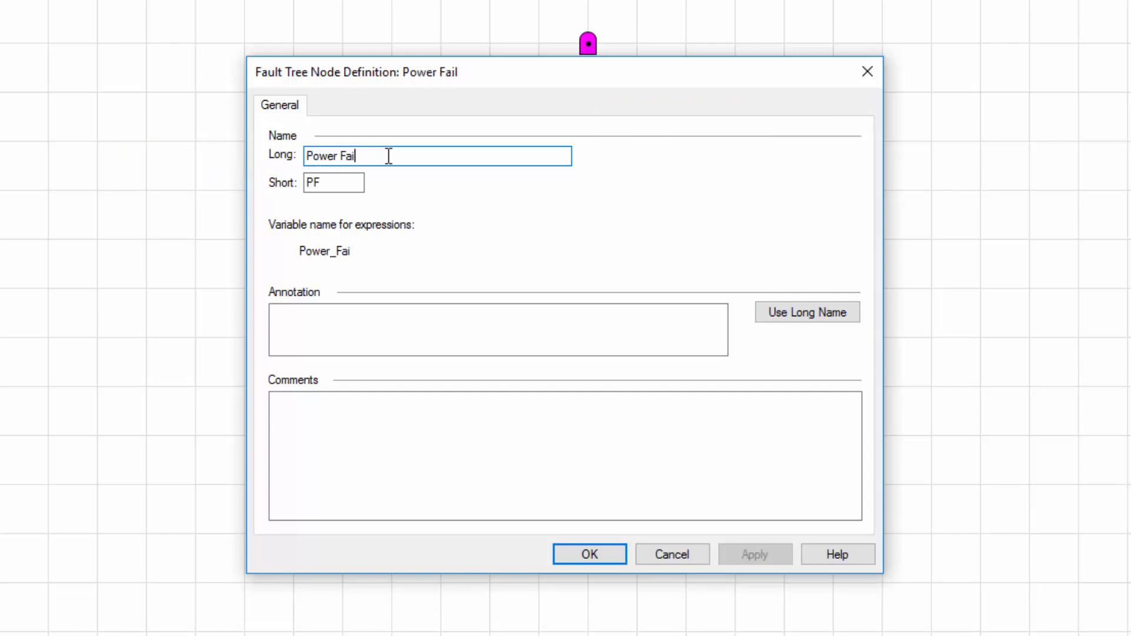
type("ure")
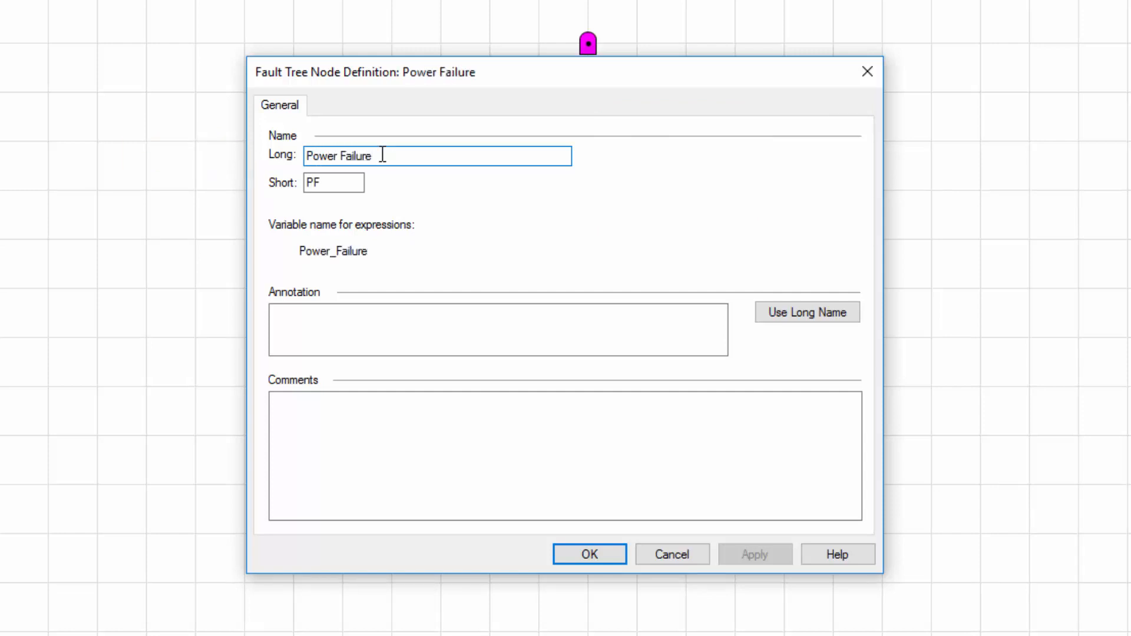
left_click(333, 181)
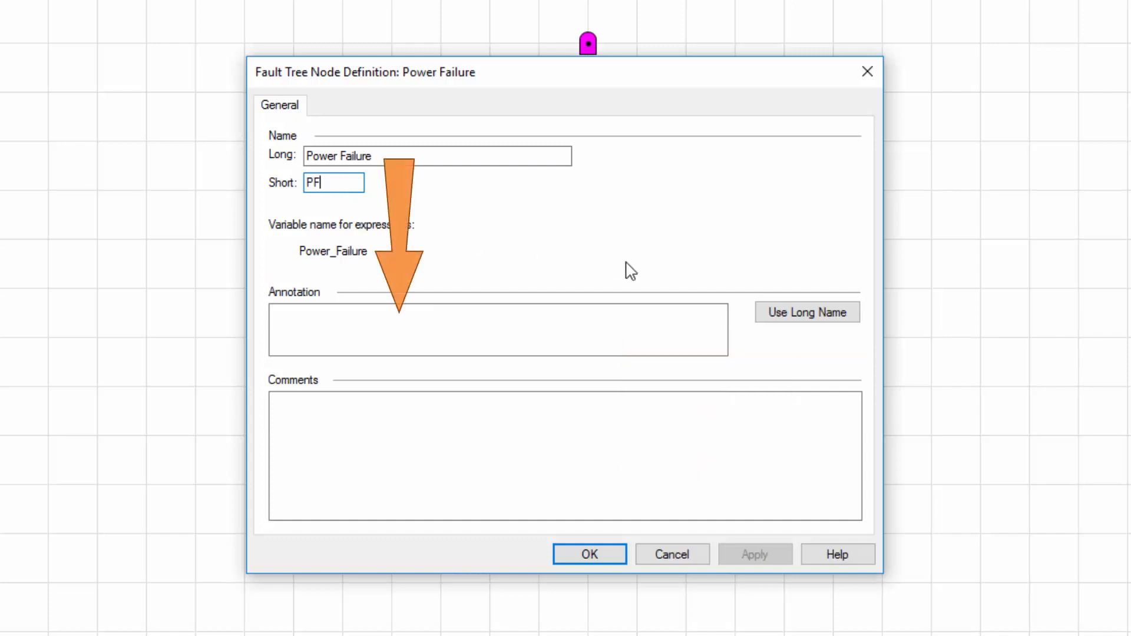
left_click(806, 312)
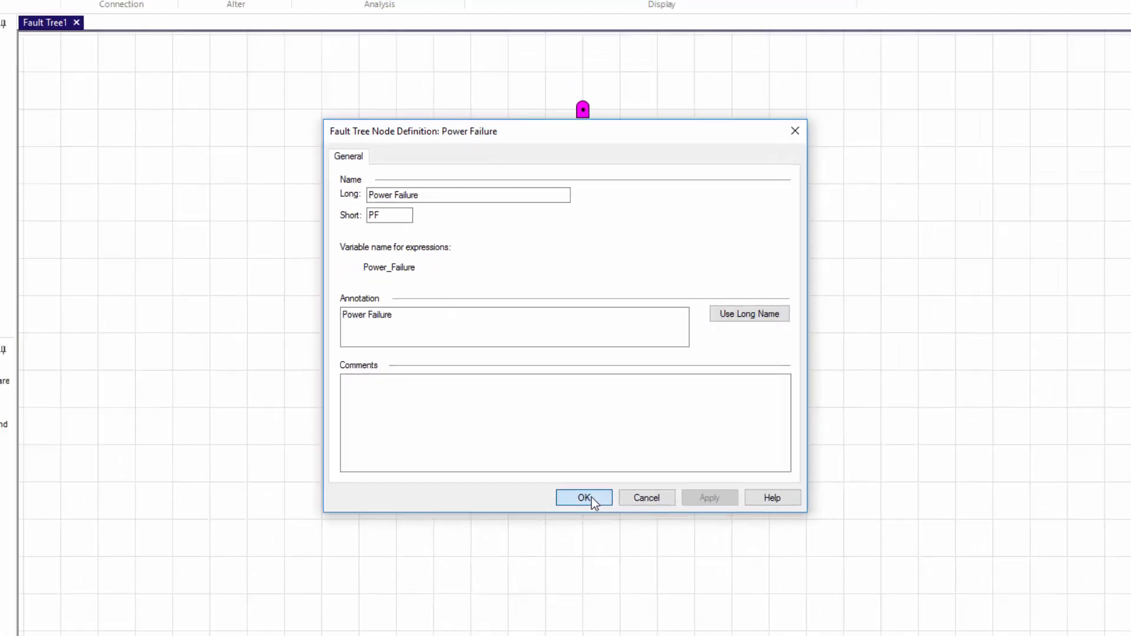
left_click(583, 497)
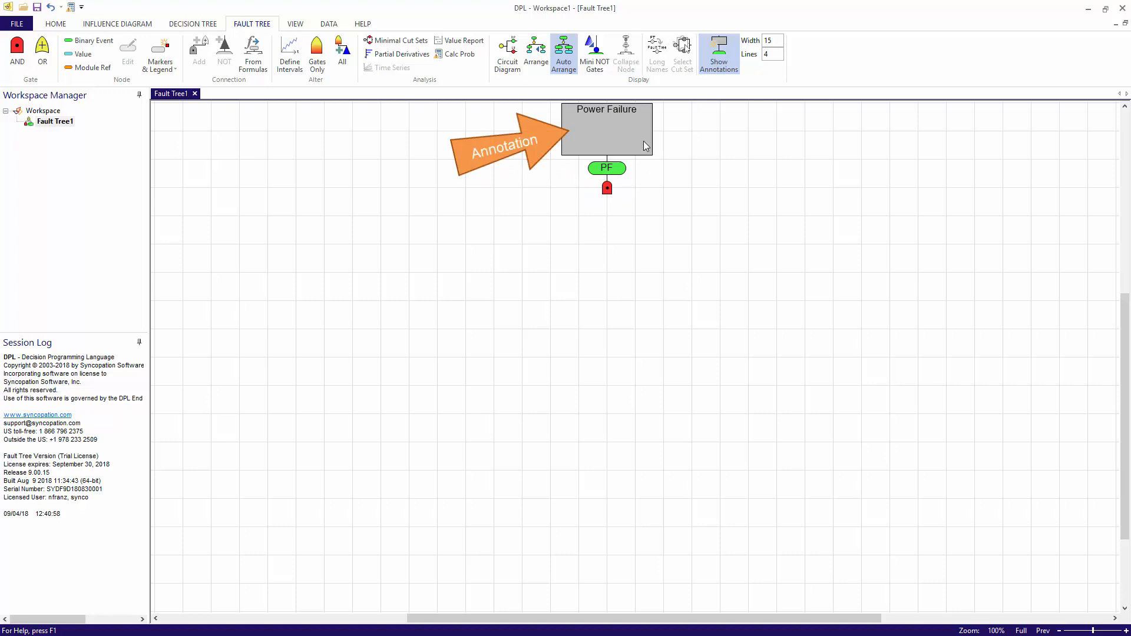
mouse_move(649, 192)
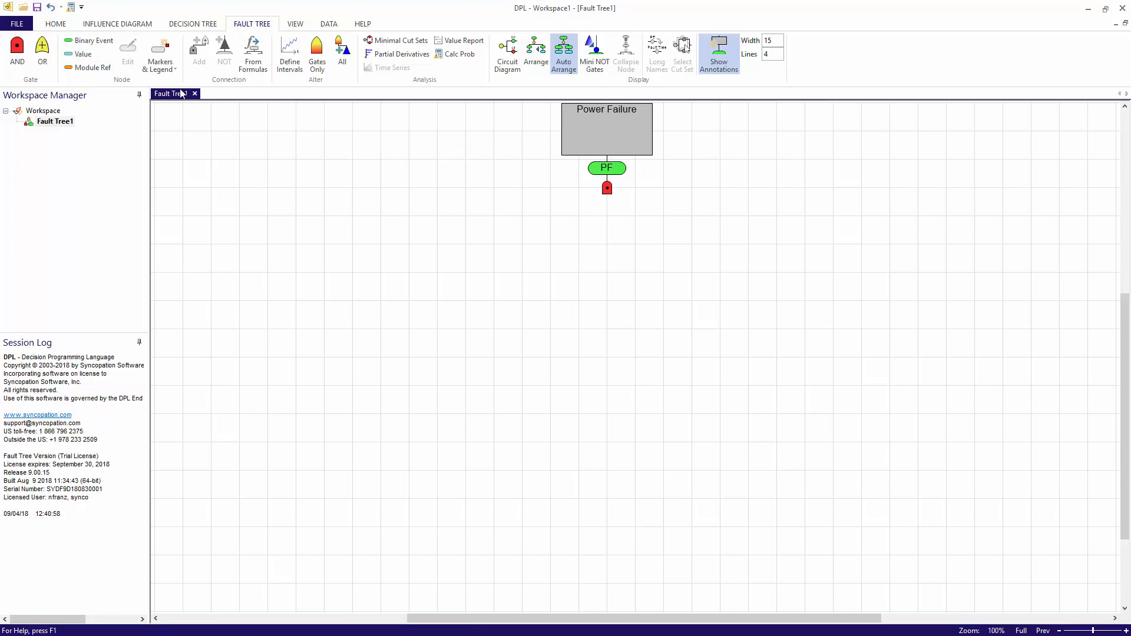
mouse_move(284, 175)
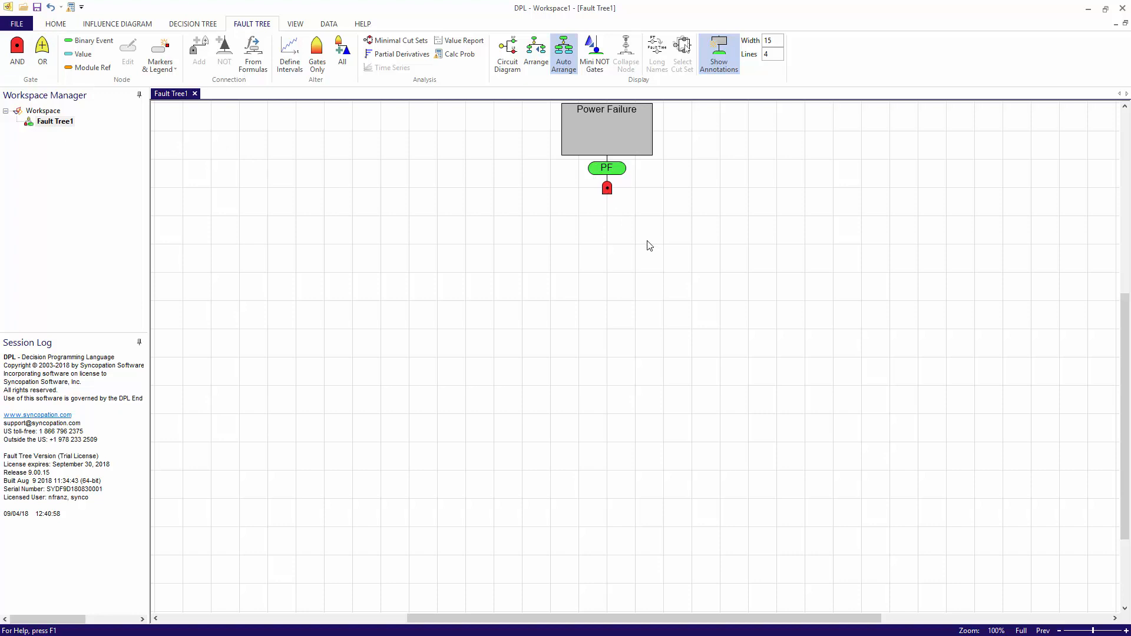
mouse_move(669, 246)
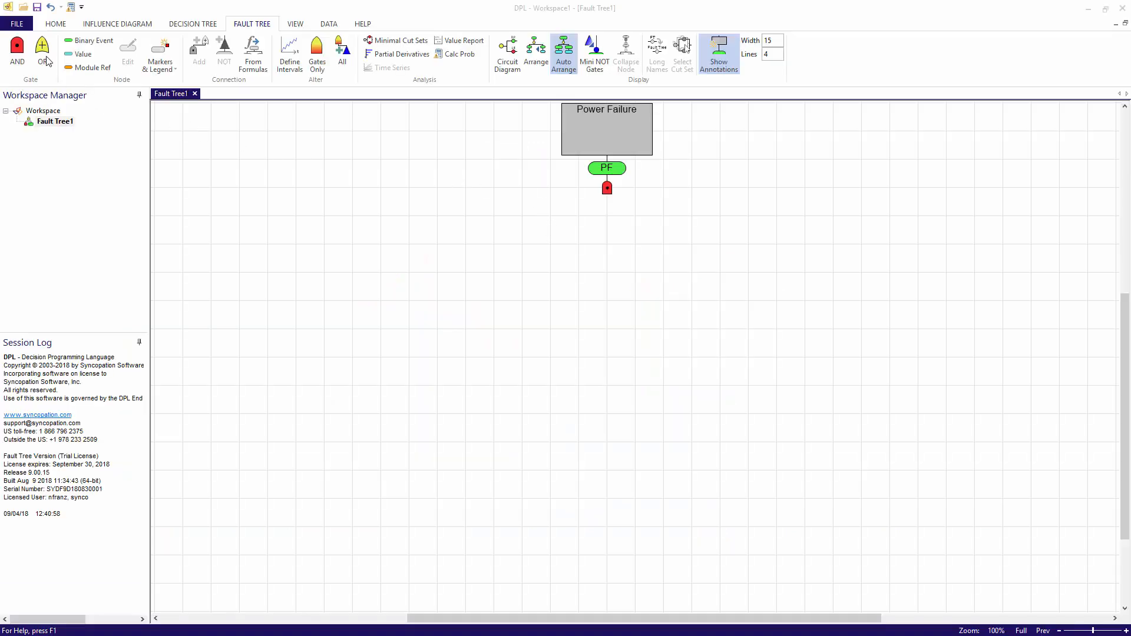
mouse_move(528, 276)
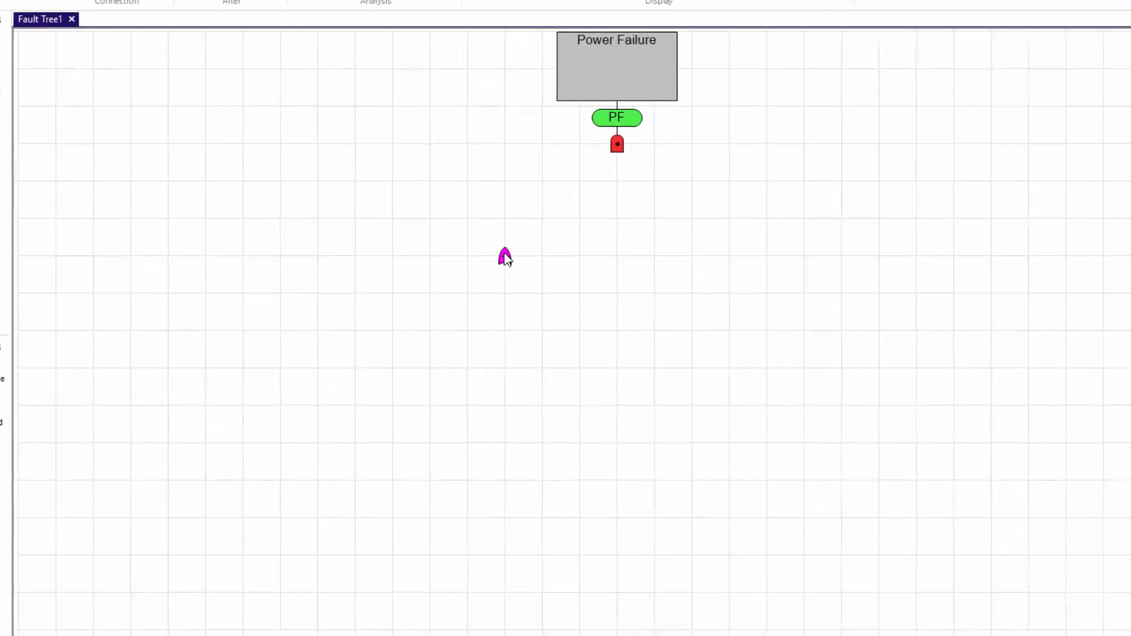
Define the OR gate as 'No Power from Grid', short 'Grid', annotation from the long name
double_click(616, 144)
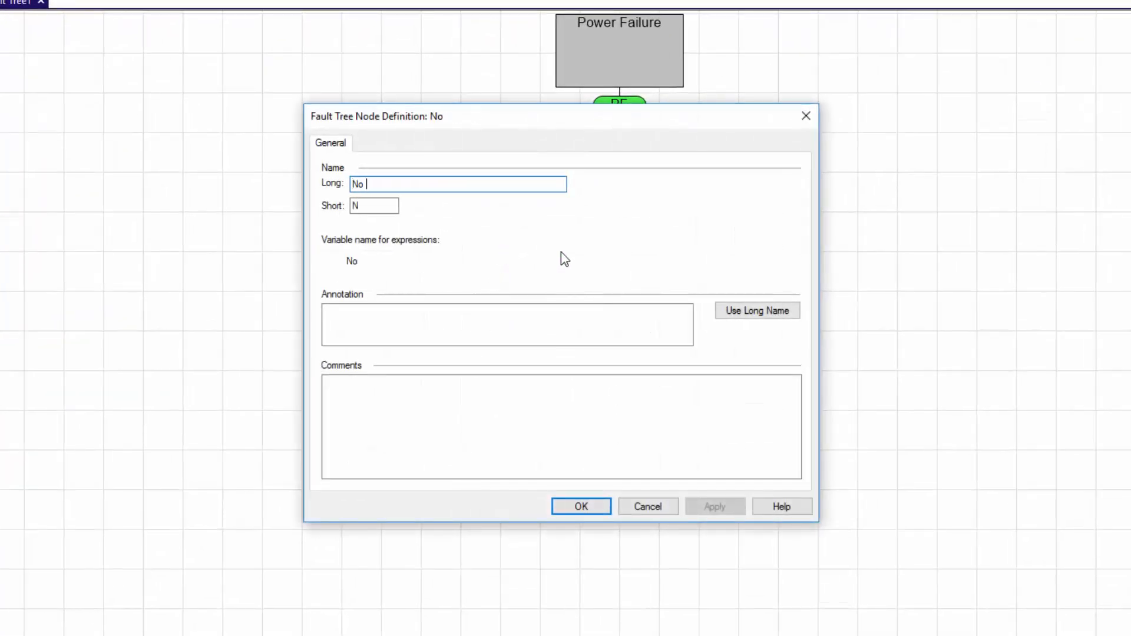
type("Power from Grid")
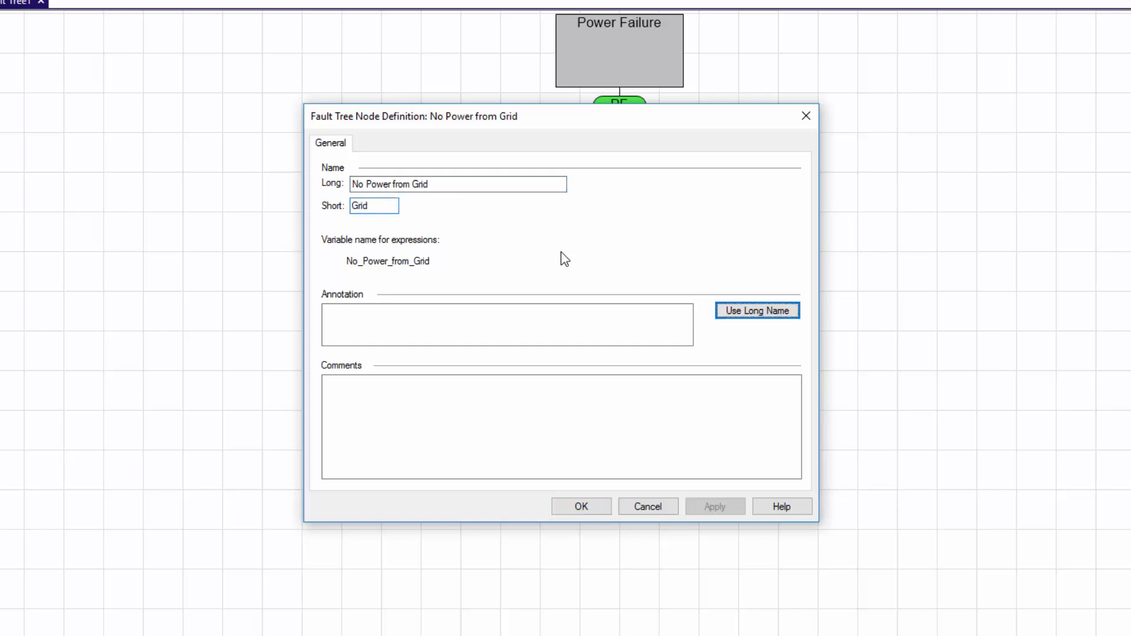
left_click(757, 310)
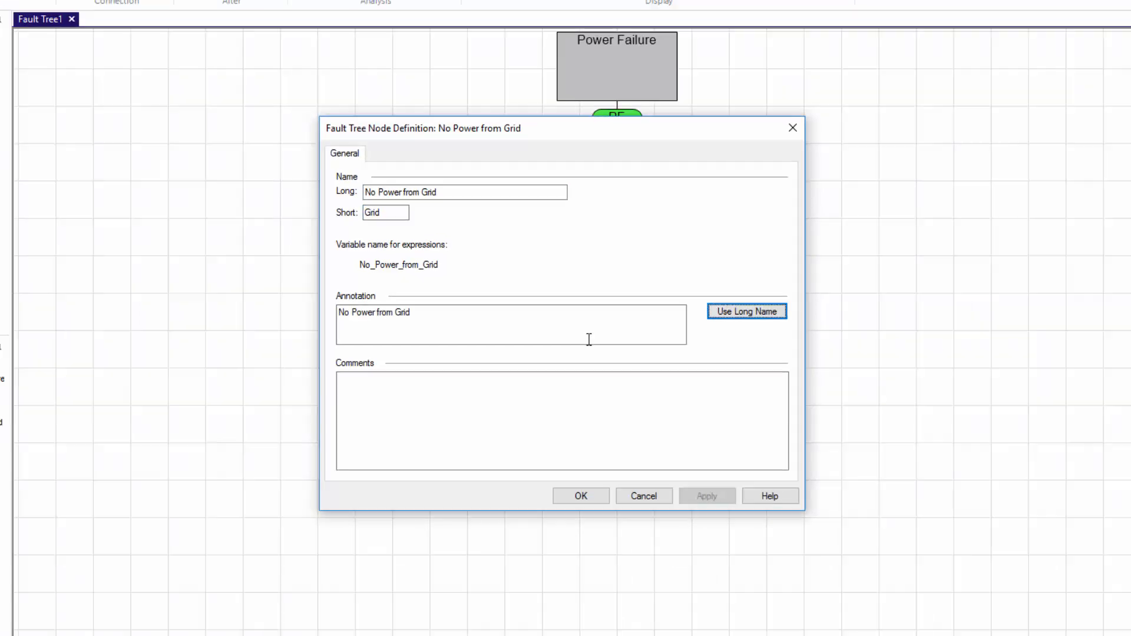
left_click(580, 496)
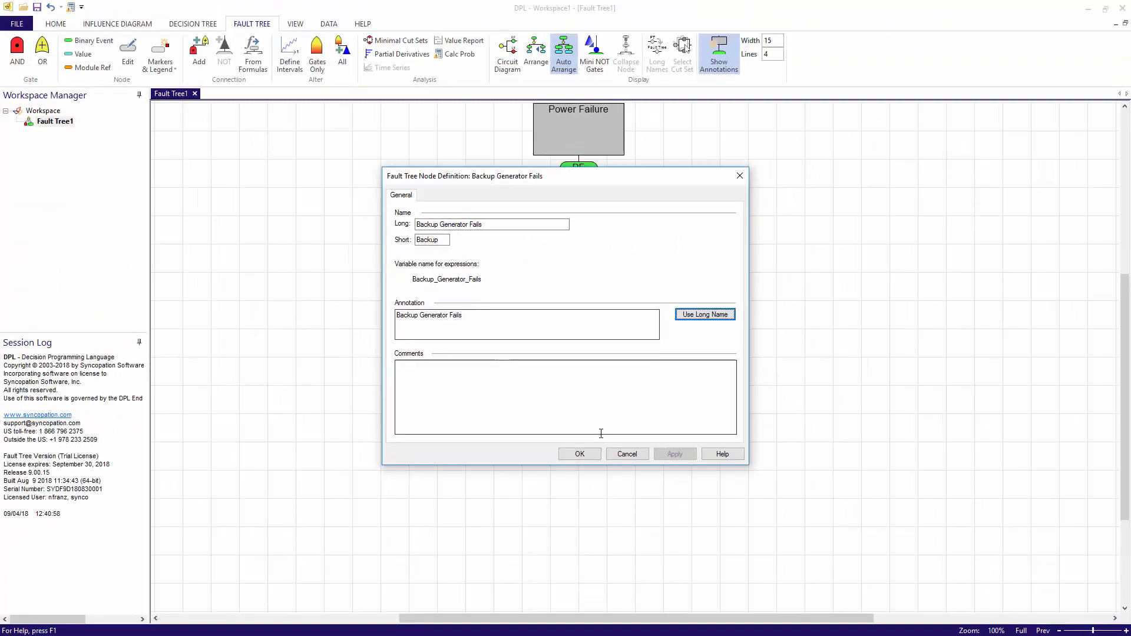
Confirm the 'Backup Generator Fails' OR gate so both OR gates sit under Power Failure
left_click(580, 454)
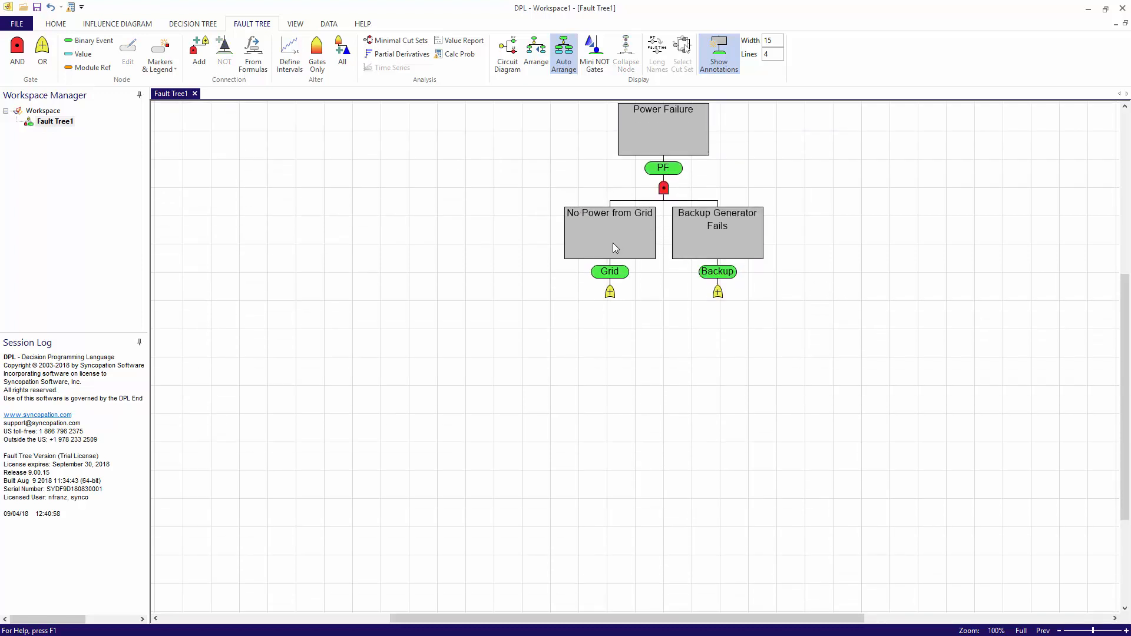
mouse_move(664, 309)
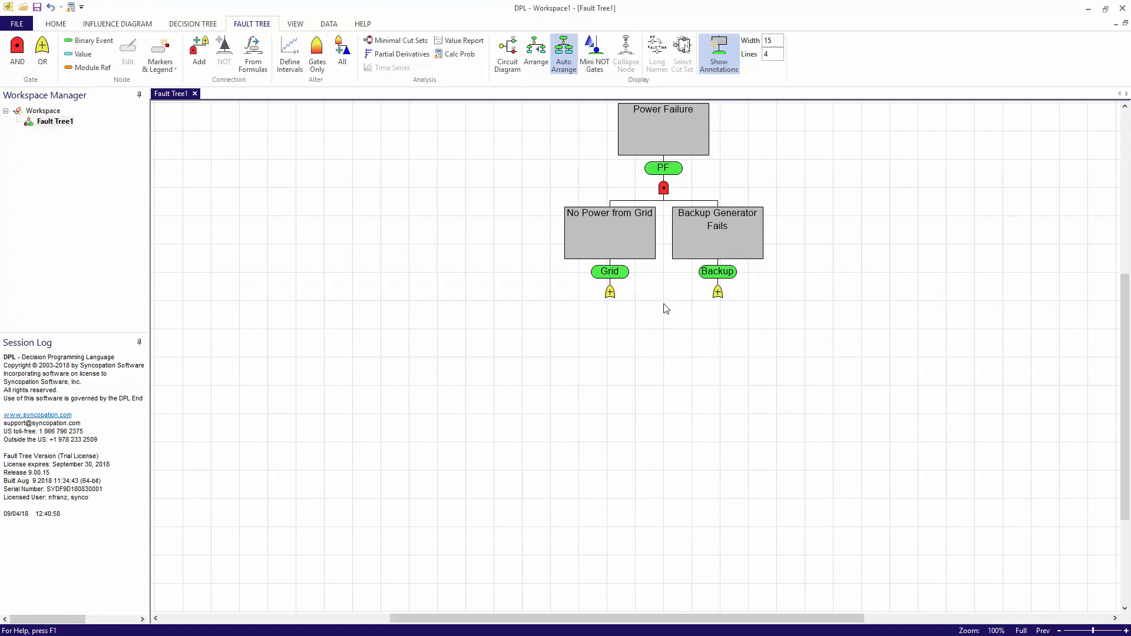
mouse_move(516, 165)
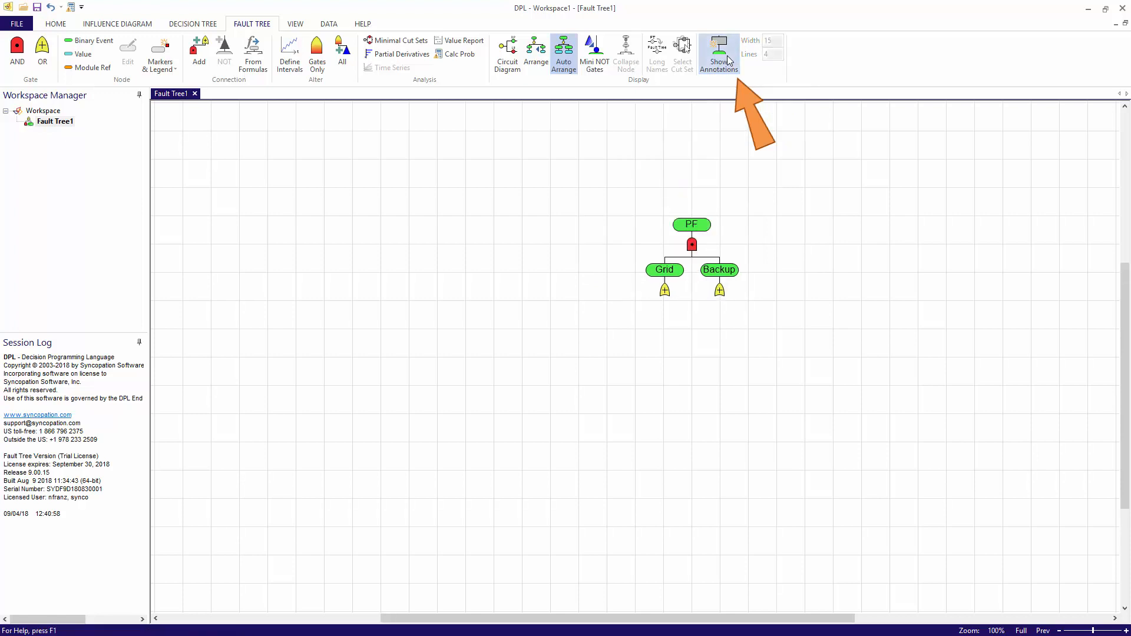
Show annotations again at width 9 and 3 lines so gate names wrap
left_click(718, 54)
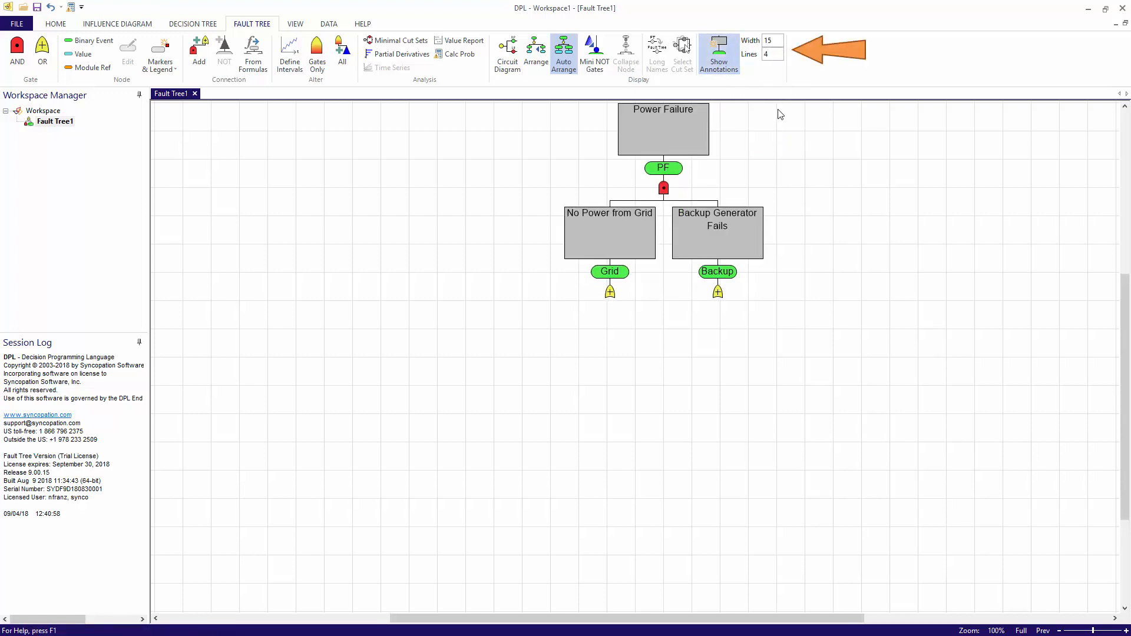
left_click(770, 40)
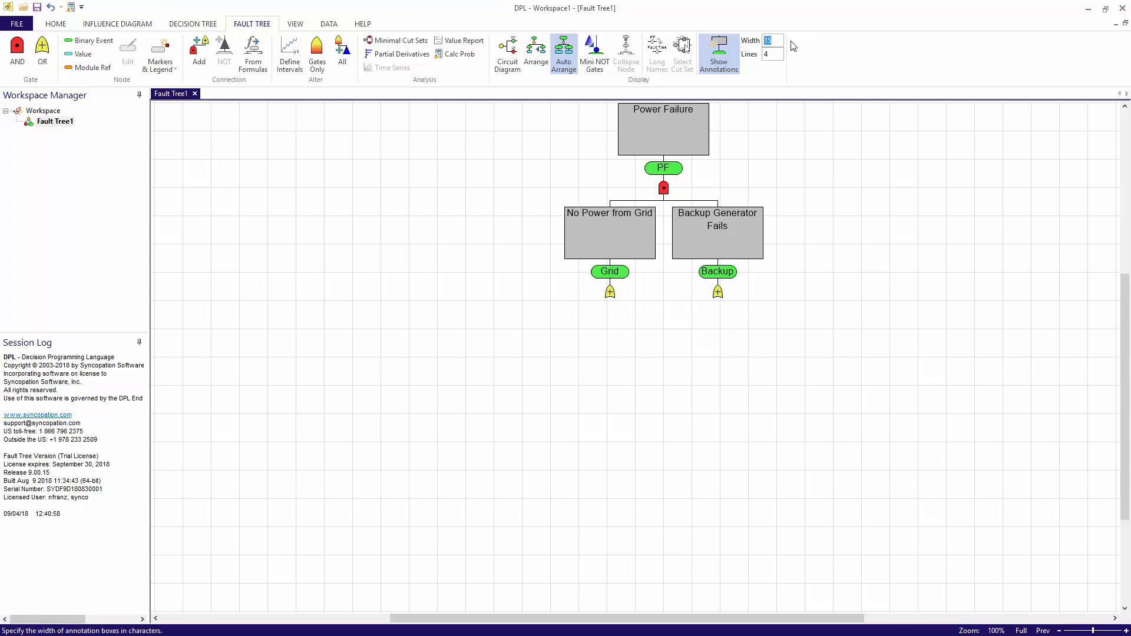
type("3")
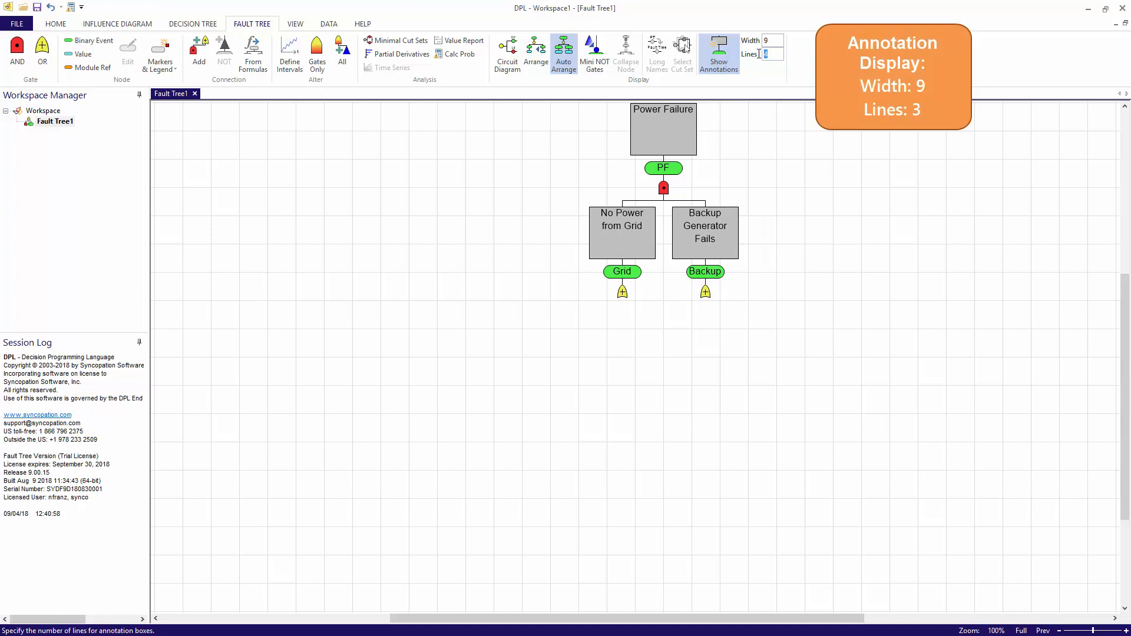